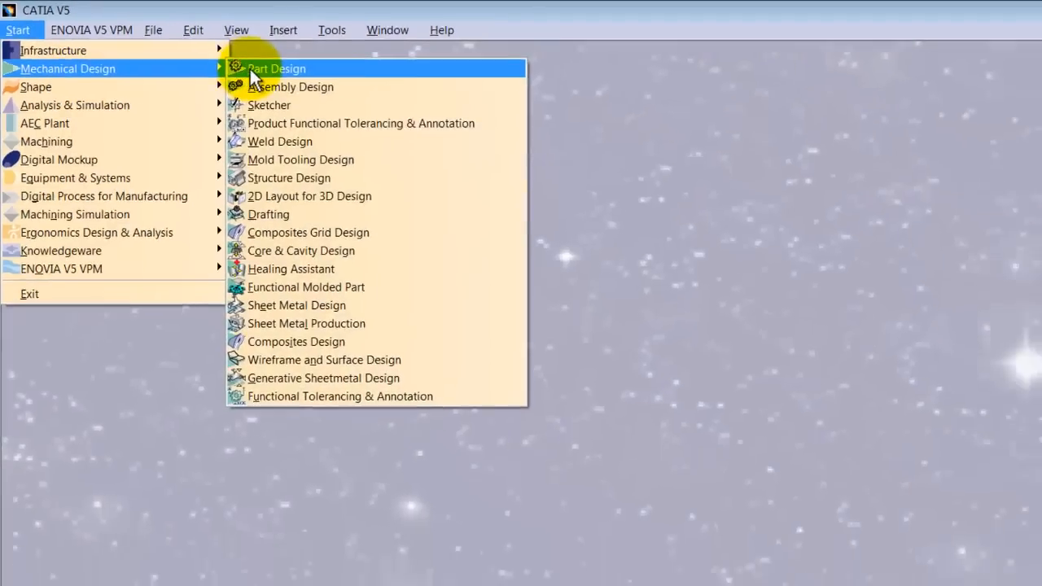
Step: Create a new part in the Part Design workbench and confirm the New Part dialog
{"action": "left_click", "coordinate": [277, 68]}
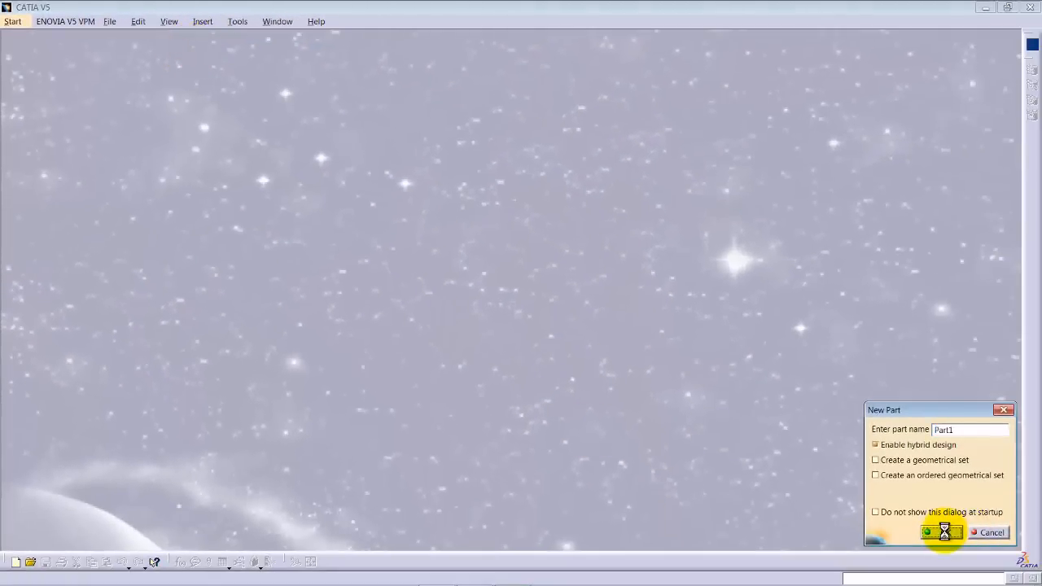
{"action": "left_click", "coordinate": [936, 533]}
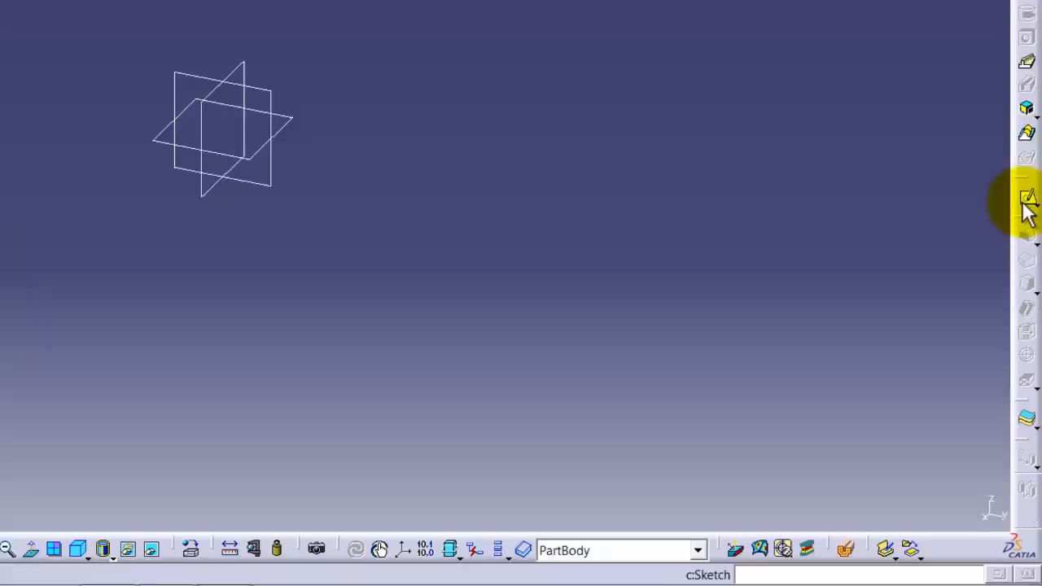
Step: Start a sketch on the xy plane for the origin-centred circle
{"action": "left_click", "coordinate": [1028, 197]}
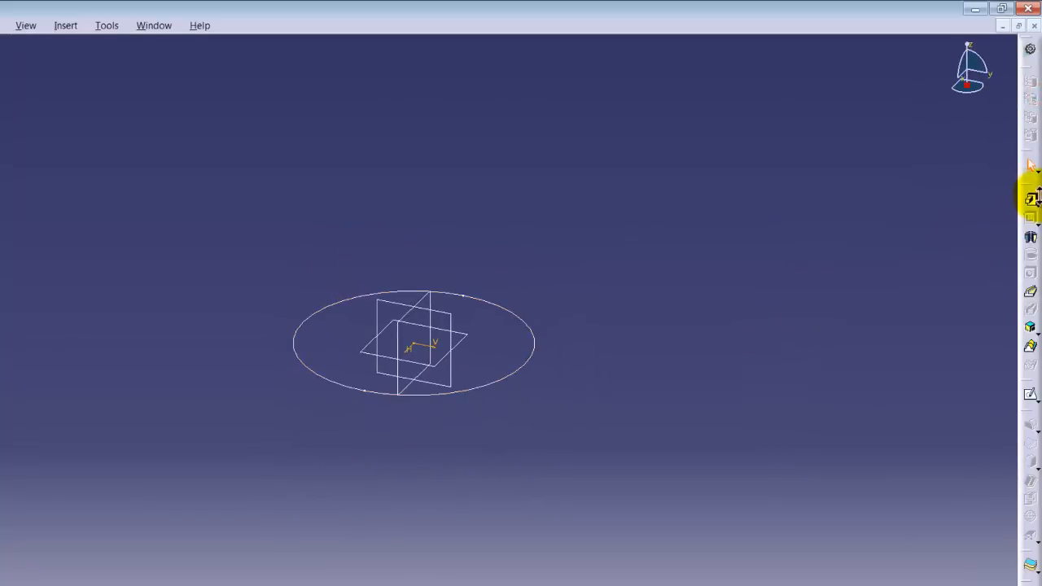
Step: Exit the sketch and pad the circle 57 mm with mirrored extent
{"action": "left_click", "coordinate": [1030, 199]}
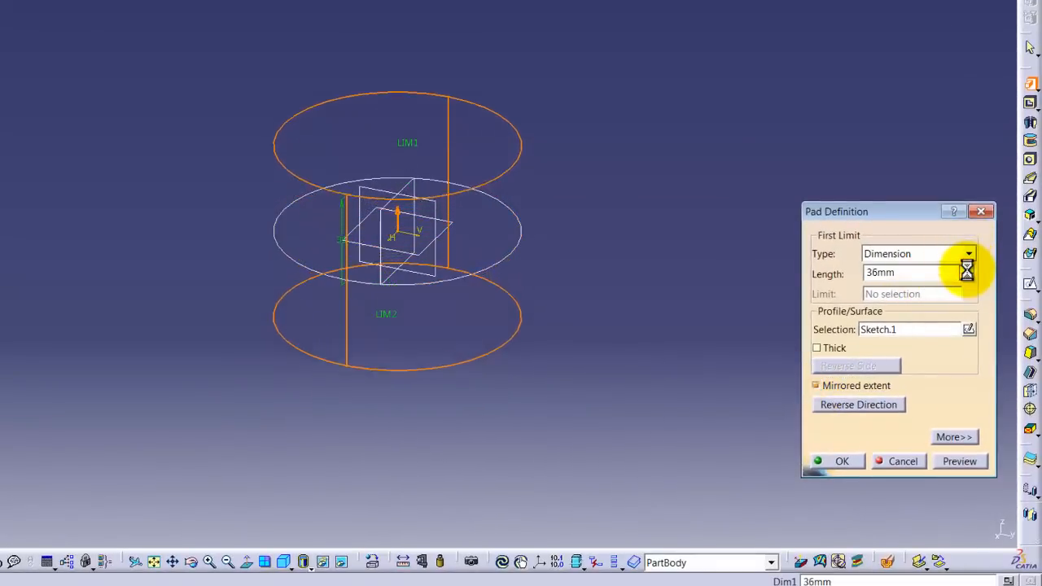
{"action": "left_click", "coordinate": [959, 460]}
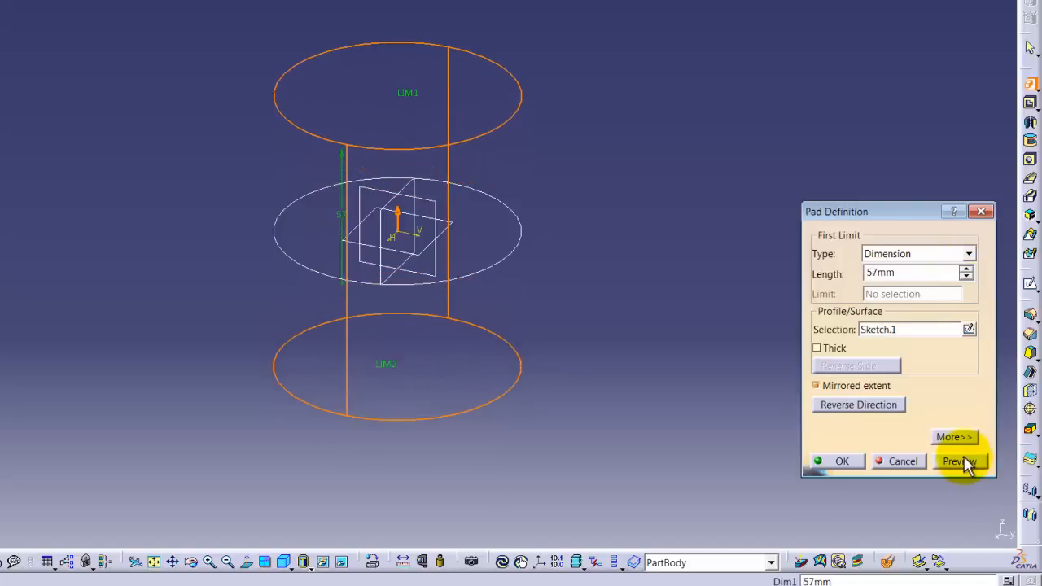
{"action": "left_click", "coordinate": [842, 461]}
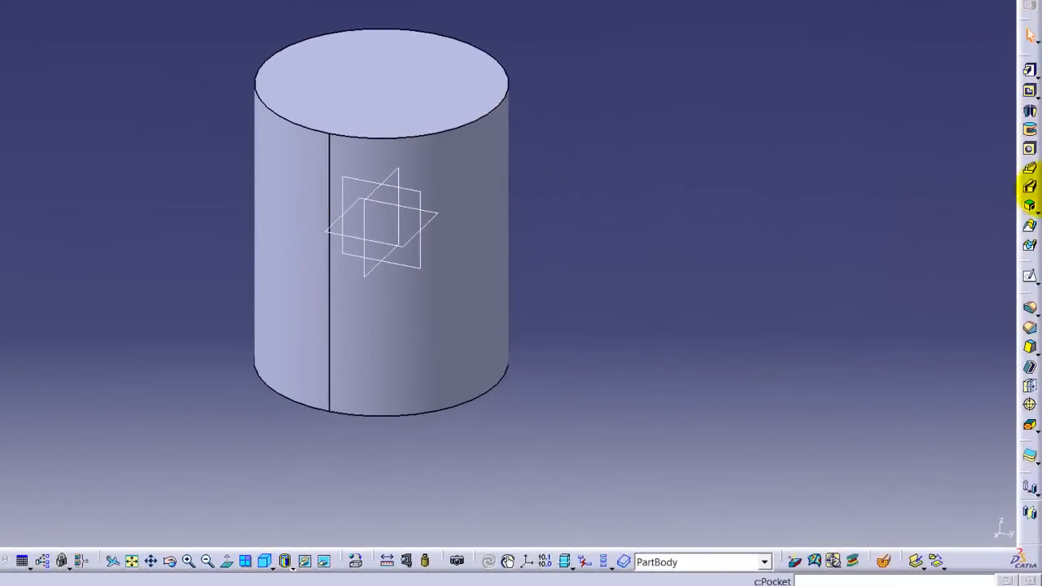
Step: Start a sketch on a vertical plane and draw the groove profile near the top edge
{"action": "left_click", "coordinate": [1030, 277]}
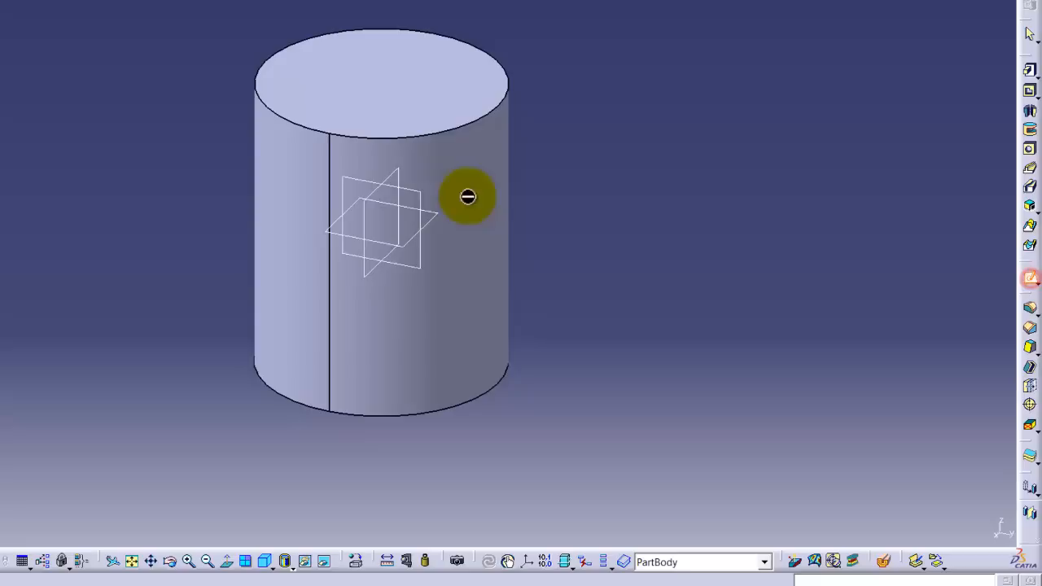
{"action": "left_click_drag", "start_coordinate": [468, 197], "coordinate": [431, 195]}
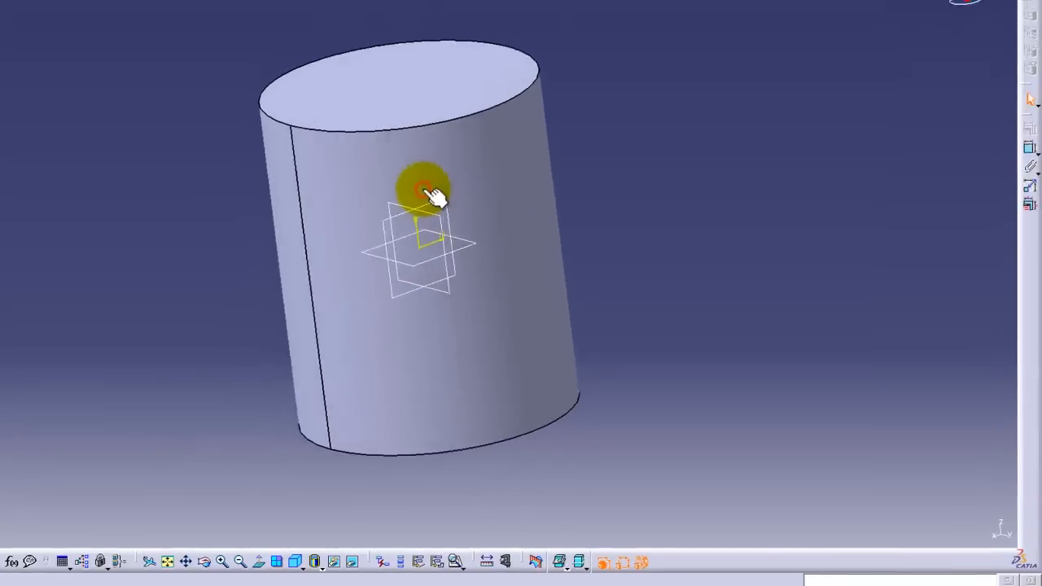
{"action": "left_click", "coordinate": [423, 187]}
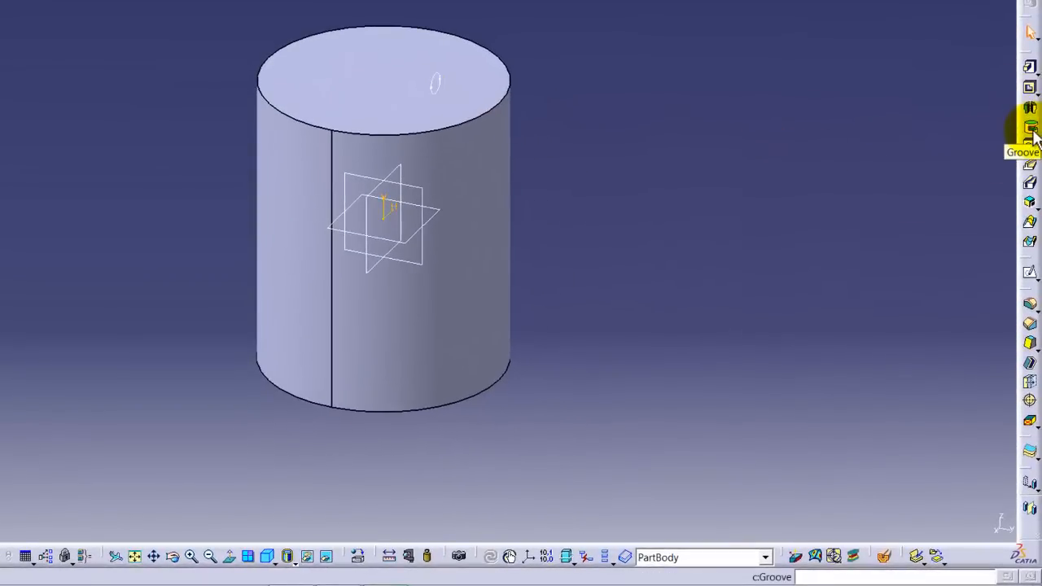
Step: Groove Sketch.2 around the cylinder with a first angle of 334 degrees
{"action": "left_click", "coordinate": [1029, 126]}
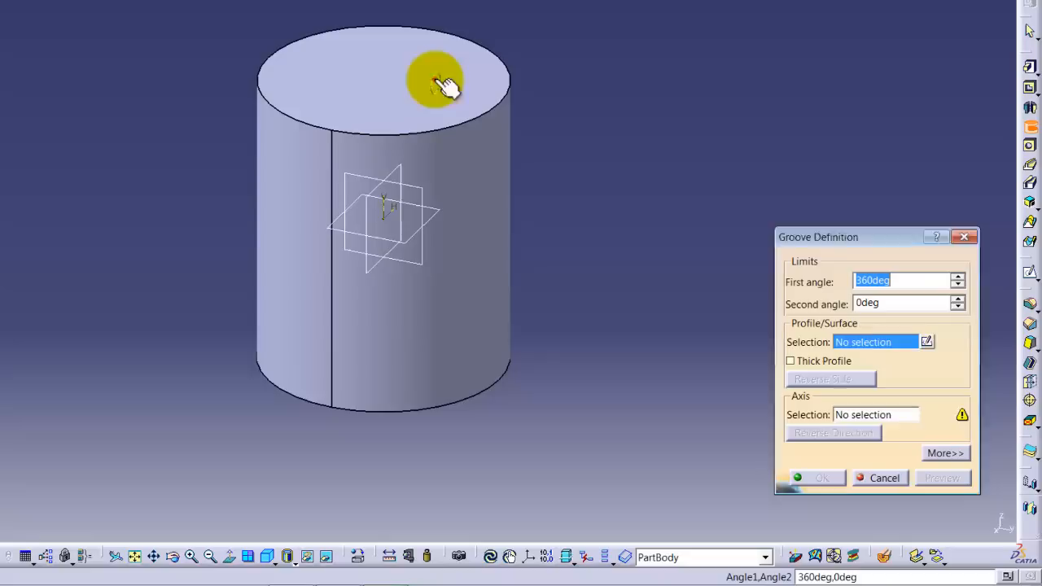
{"action": "left_click", "coordinate": [435, 77]}
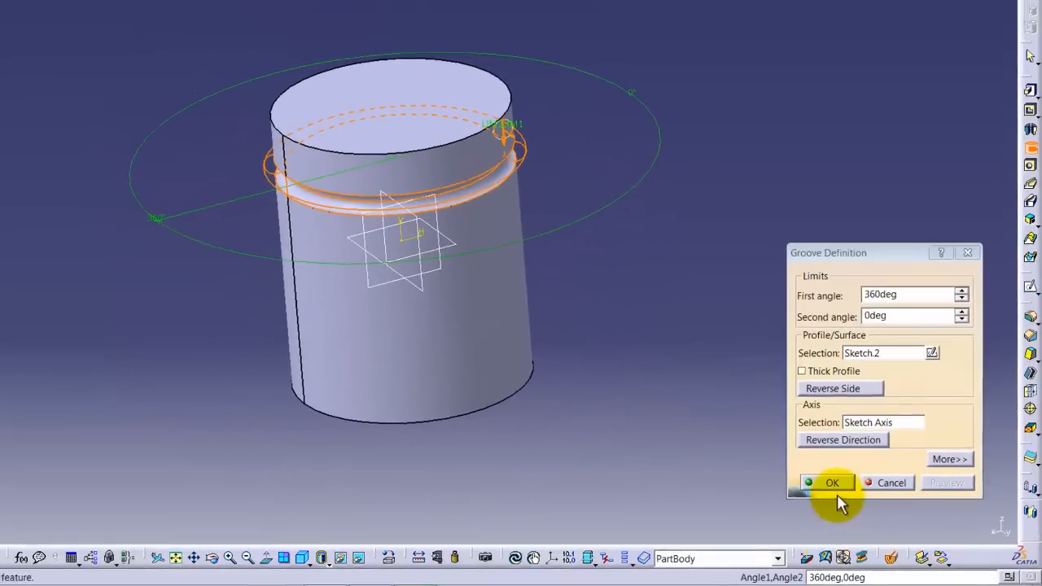
{"action": "left_click", "coordinate": [831, 482]}
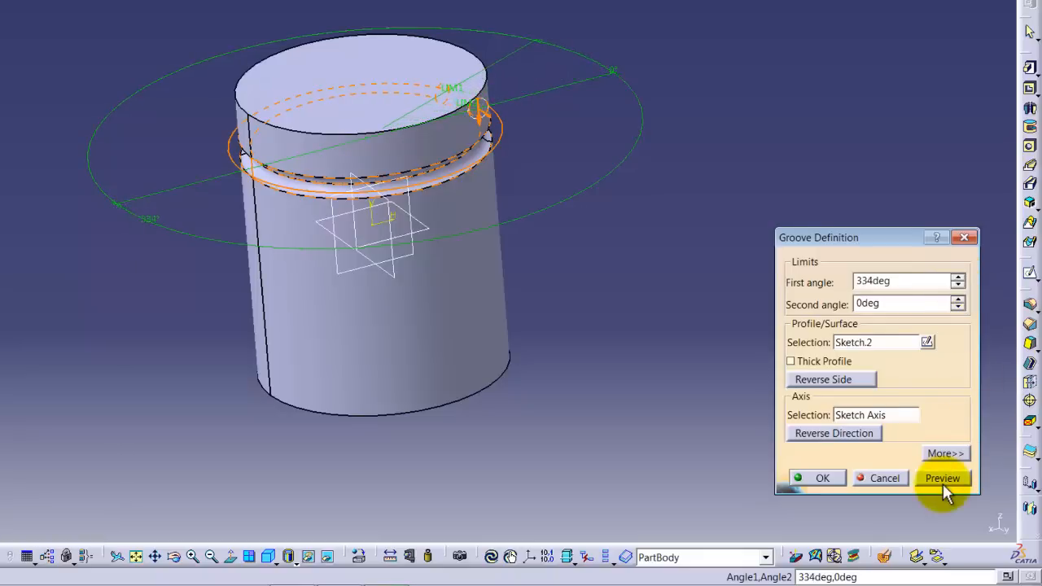
{"action": "left_click", "coordinate": [821, 478]}
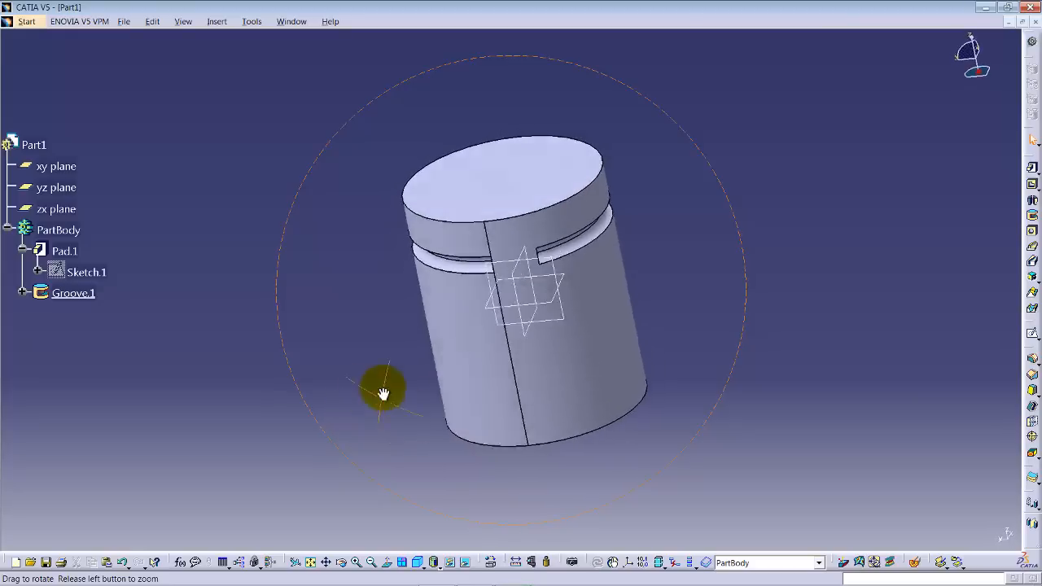
{"action": "left_click_drag", "start_coordinate": [383, 391], "coordinate": [484, 399]}
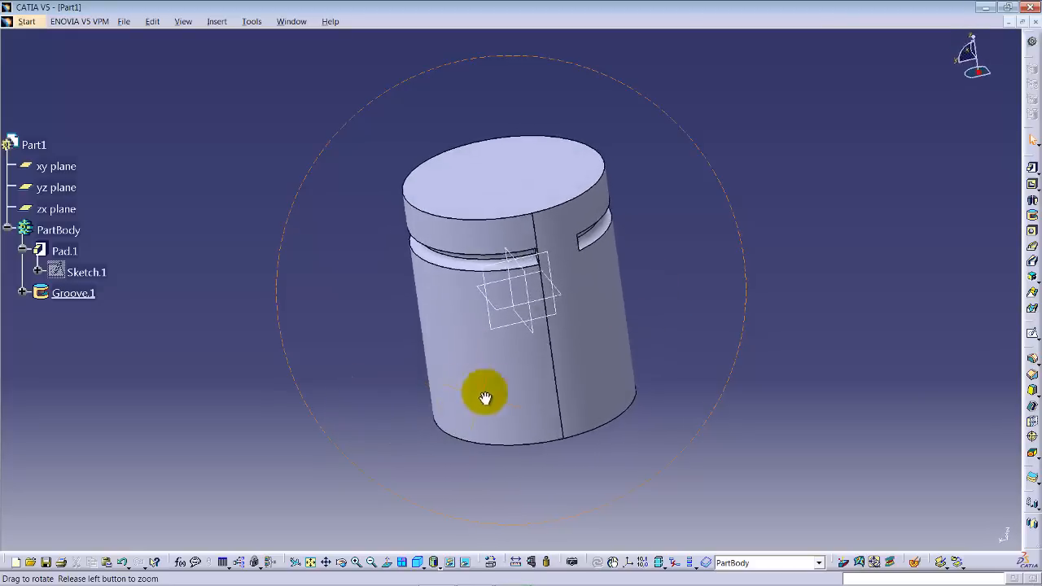
{"action": "left_click_drag", "start_coordinate": [486, 398], "coordinate": [505, 416]}
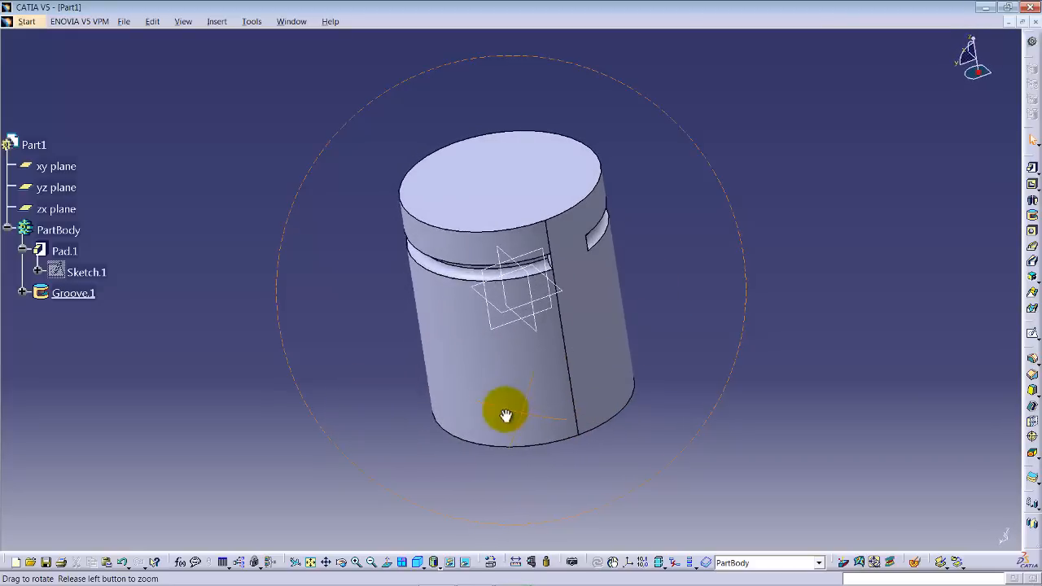
{"action": "left_click_drag", "start_coordinate": [505, 415], "coordinate": [590, 411]}
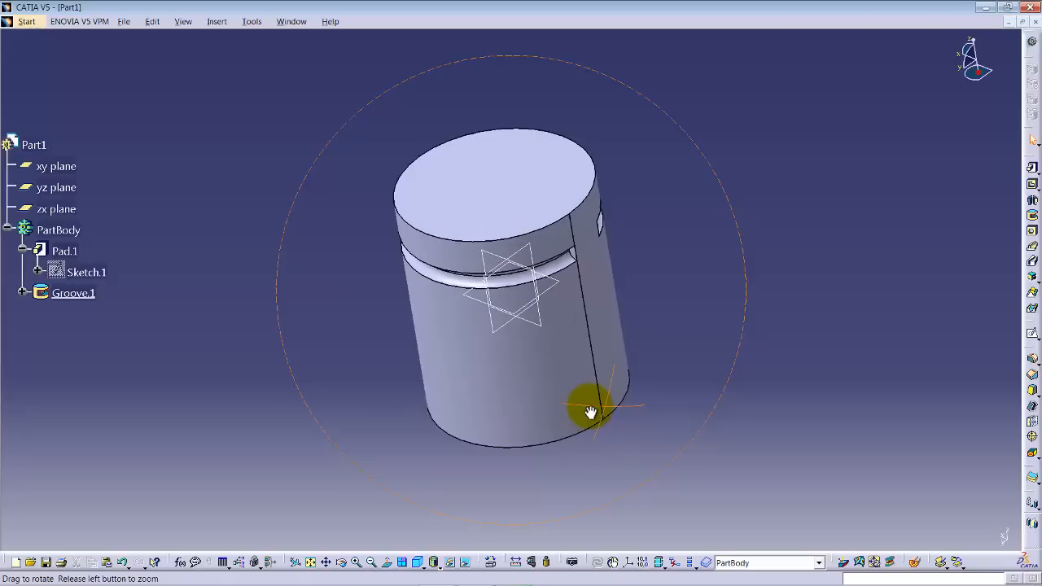